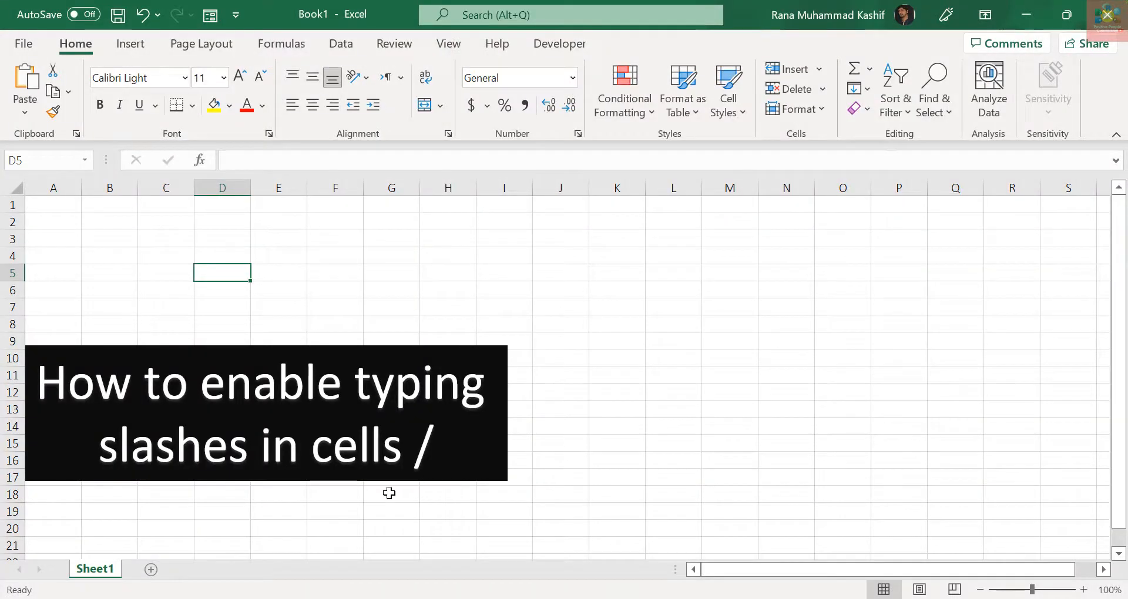
{"action": "mouse_move", "coordinate": [318, 520]}
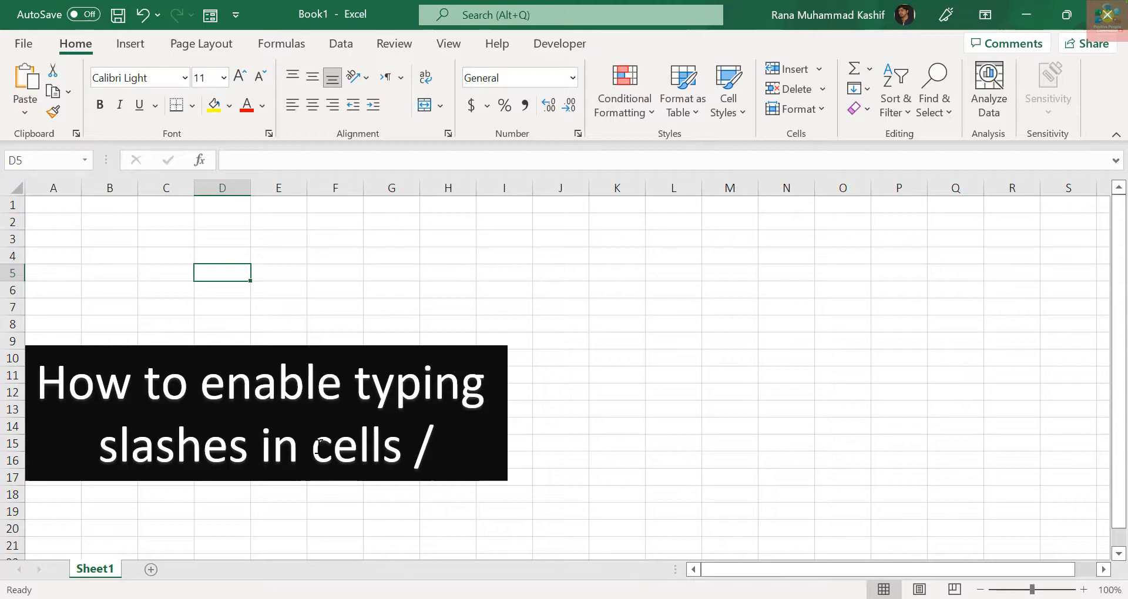
- Try entering a slash in cells B5 and A4, then open Excel Options from File
{"action": "left_click", "coordinate": [109, 273]}
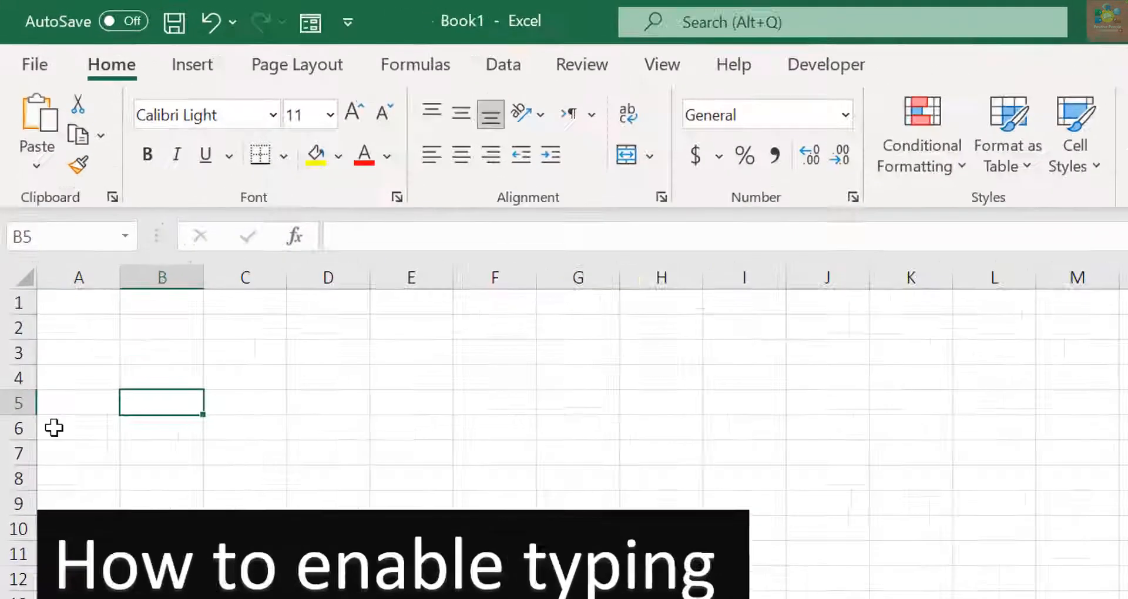
{"action": "key", "text": "alt"}
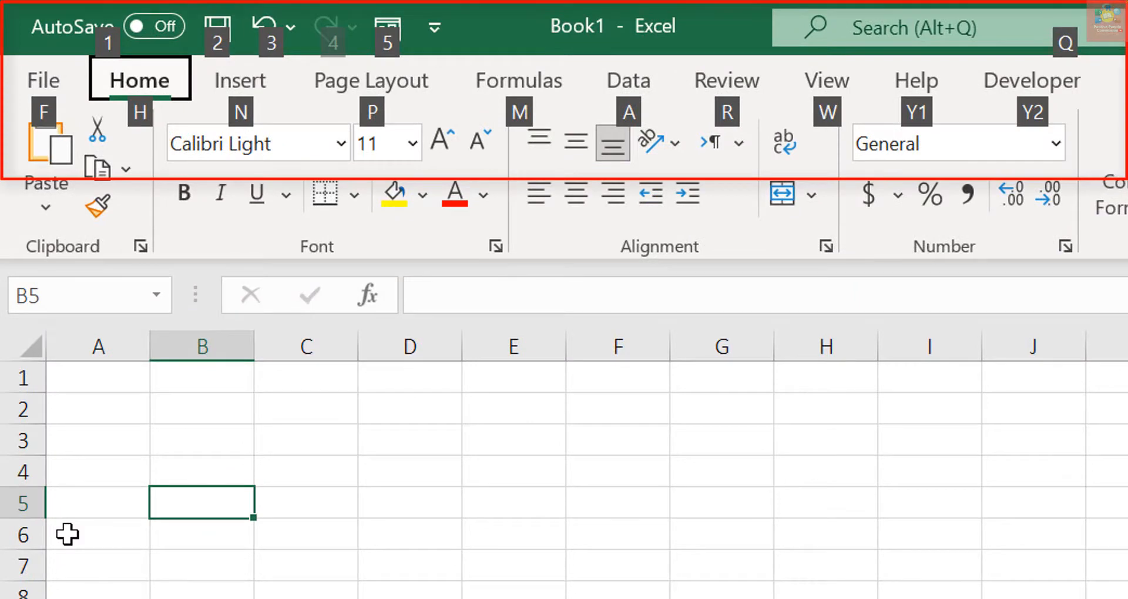
{"action": "mouse_move", "coordinate": [378, 147]}
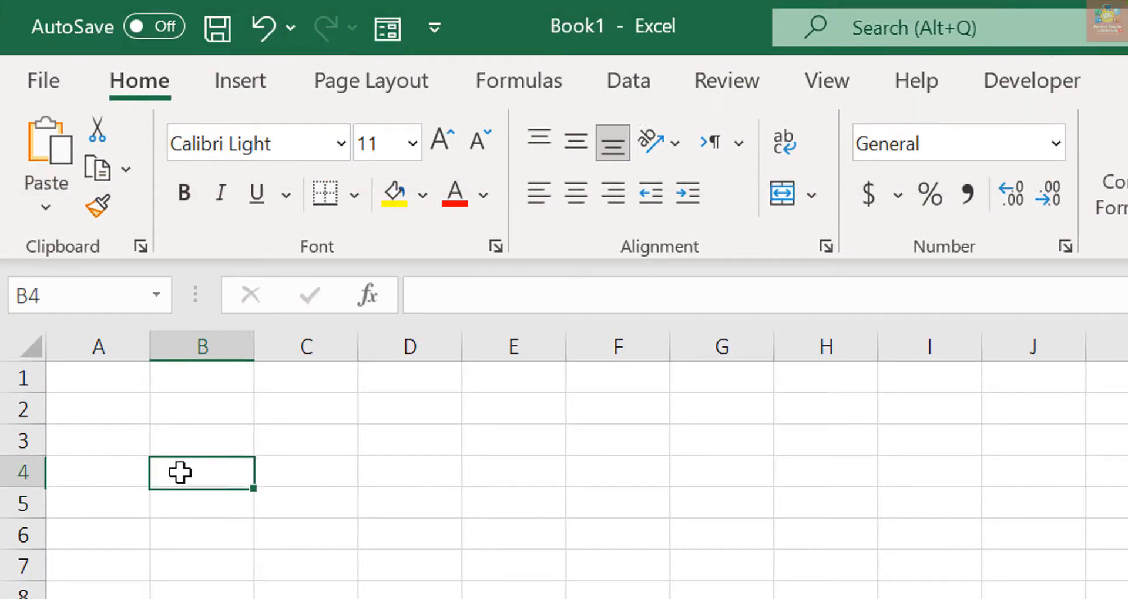
{"action": "left_click", "coordinate": [98, 474]}
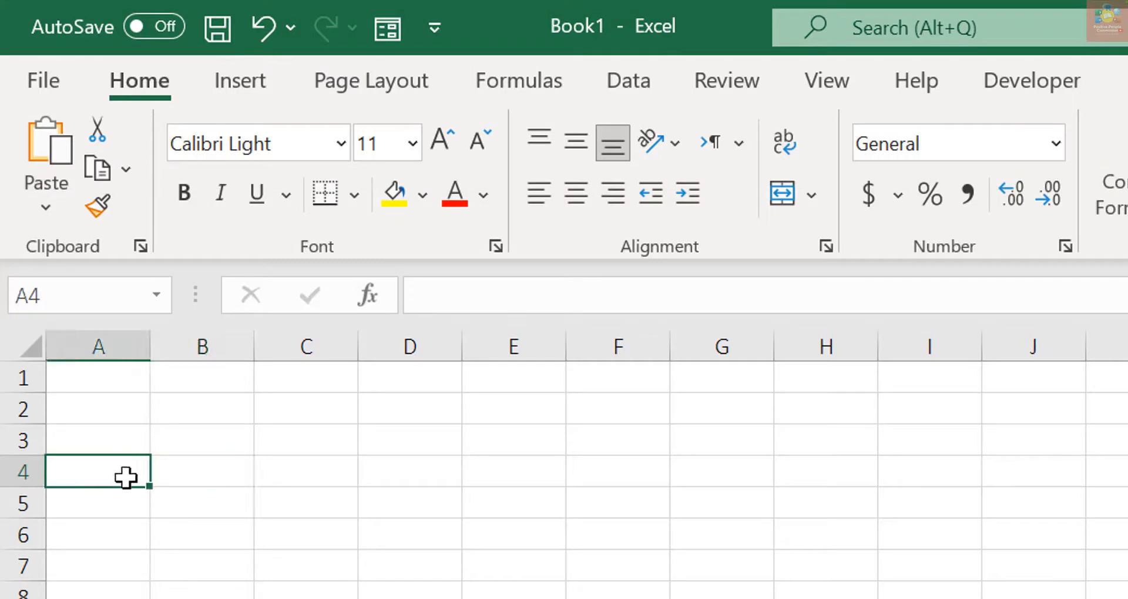
{"action": "mouse_move", "coordinate": [227, 459]}
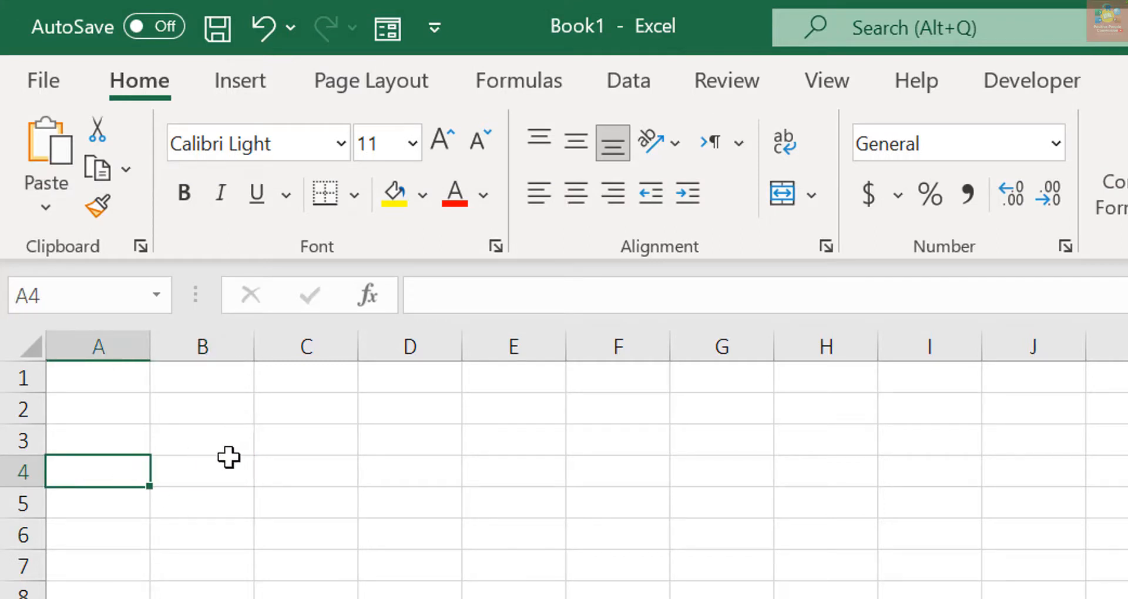
{"action": "mouse_move", "coordinate": [169, 407]}
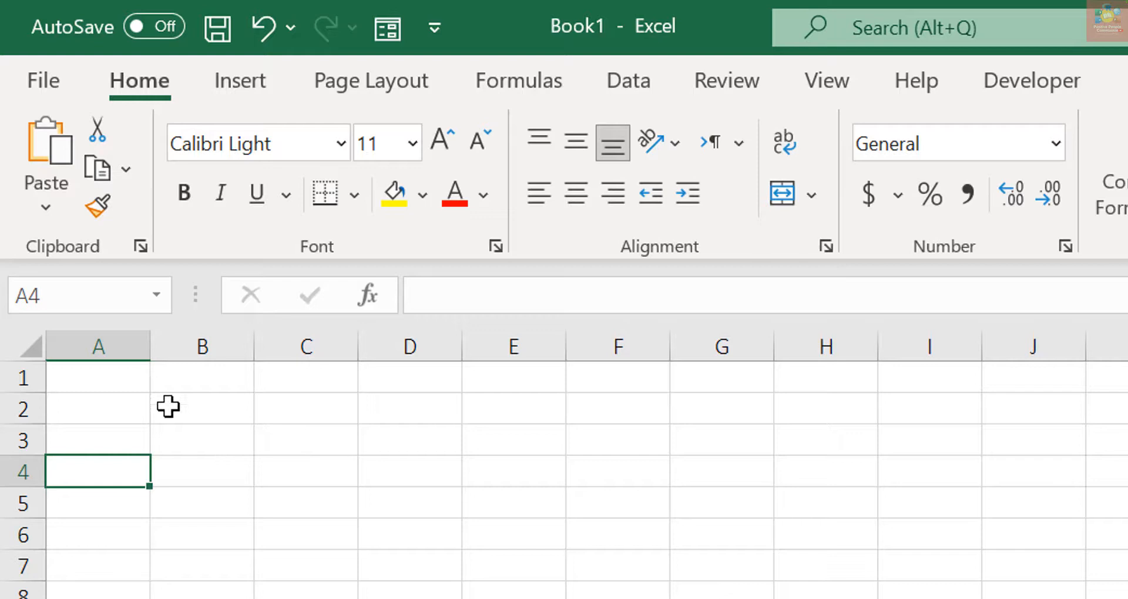
{"action": "mouse_move", "coordinate": [165, 397]}
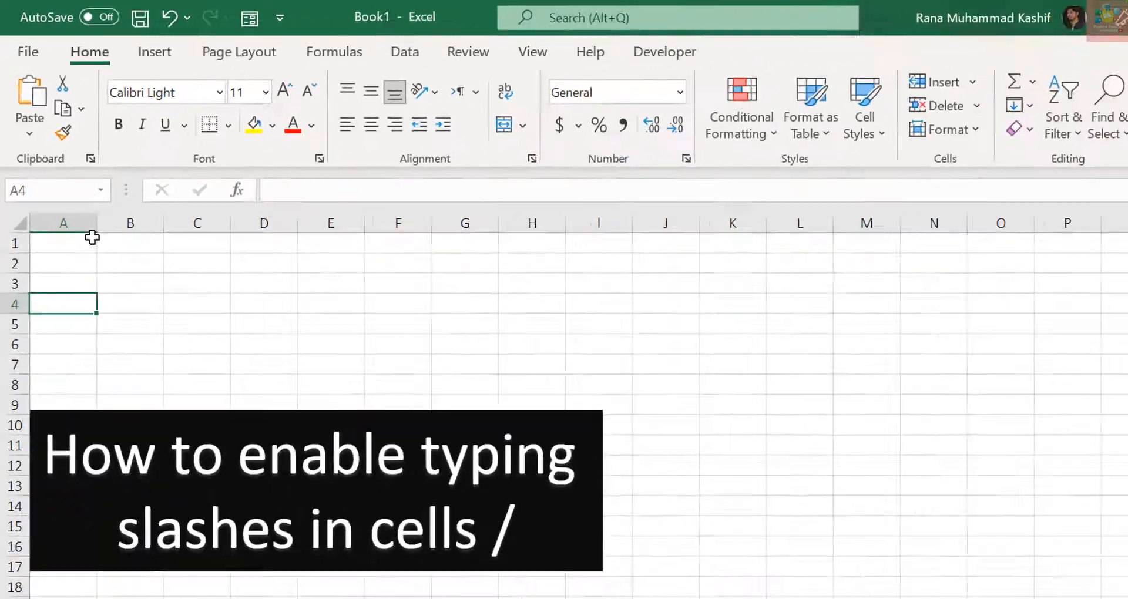
{"action": "left_click", "coordinate": [27, 52]}
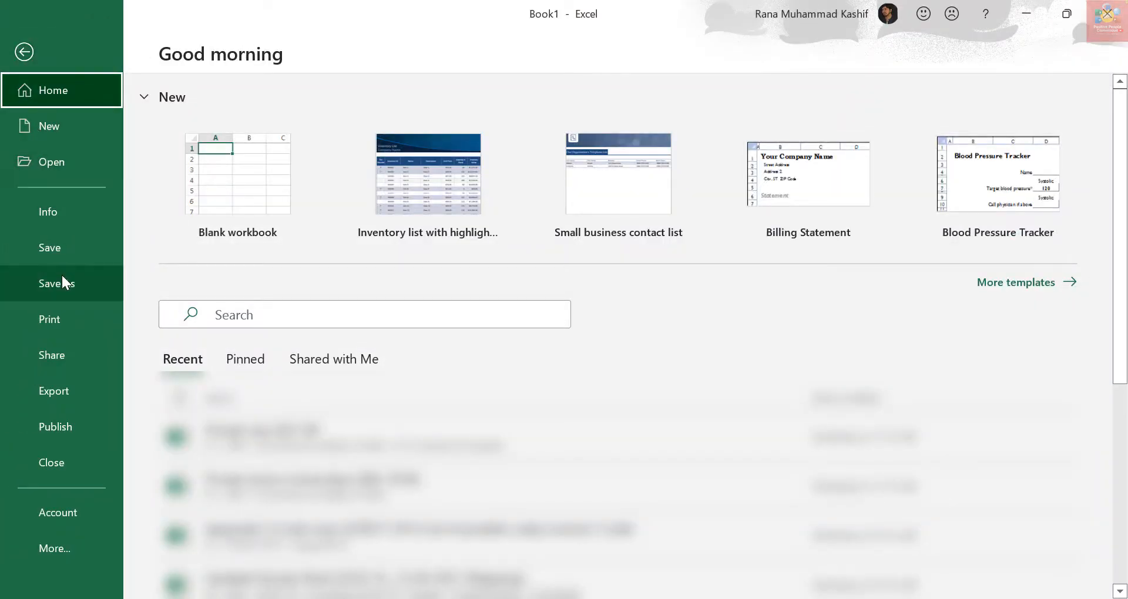
{"action": "left_click", "coordinate": [54, 549]}
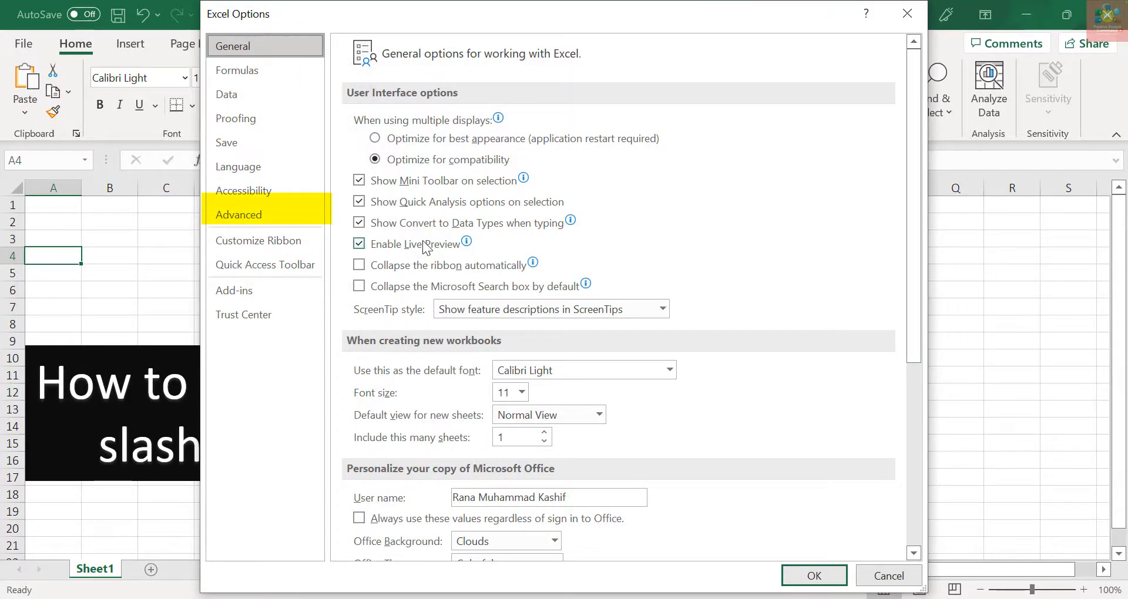
- In Advanced, change the Lotus compatibility menu key from slash to backtick and confirm
{"action": "left_click", "coordinate": [238, 215]}
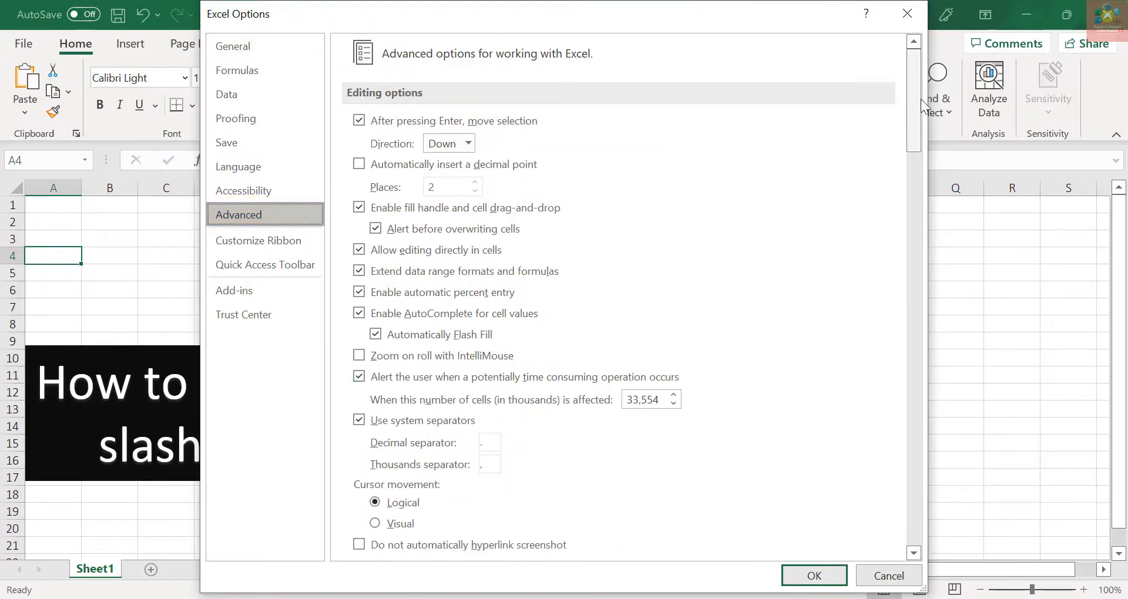
{"action": "scroll", "scroll_direction": "down", "scroll_amount": 3}
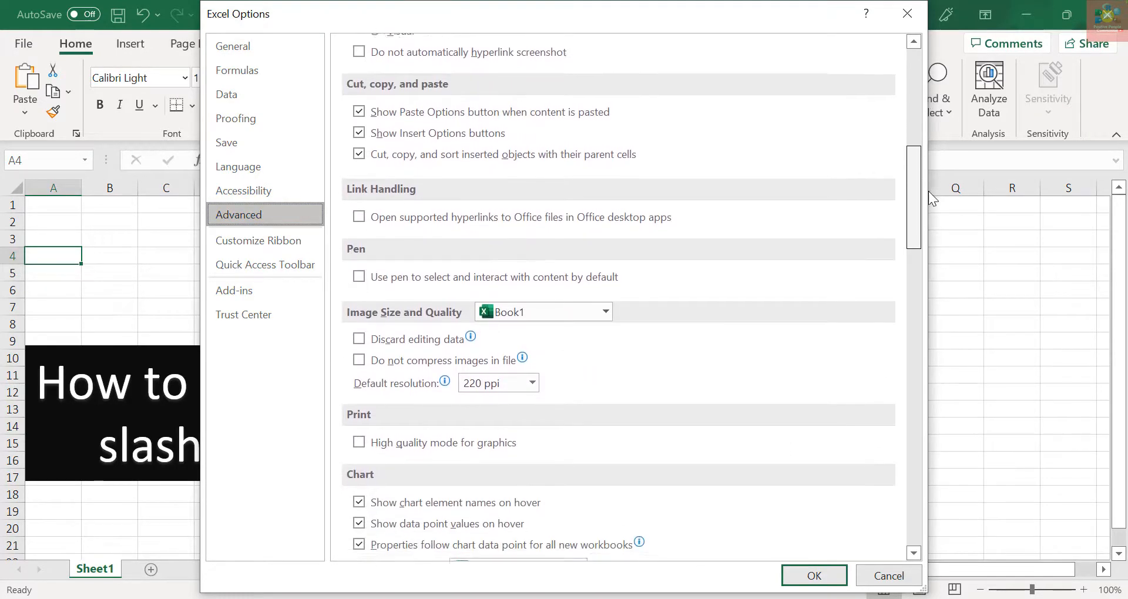
{"action": "scroll", "scroll_direction": "down", "scroll_amount": 3}
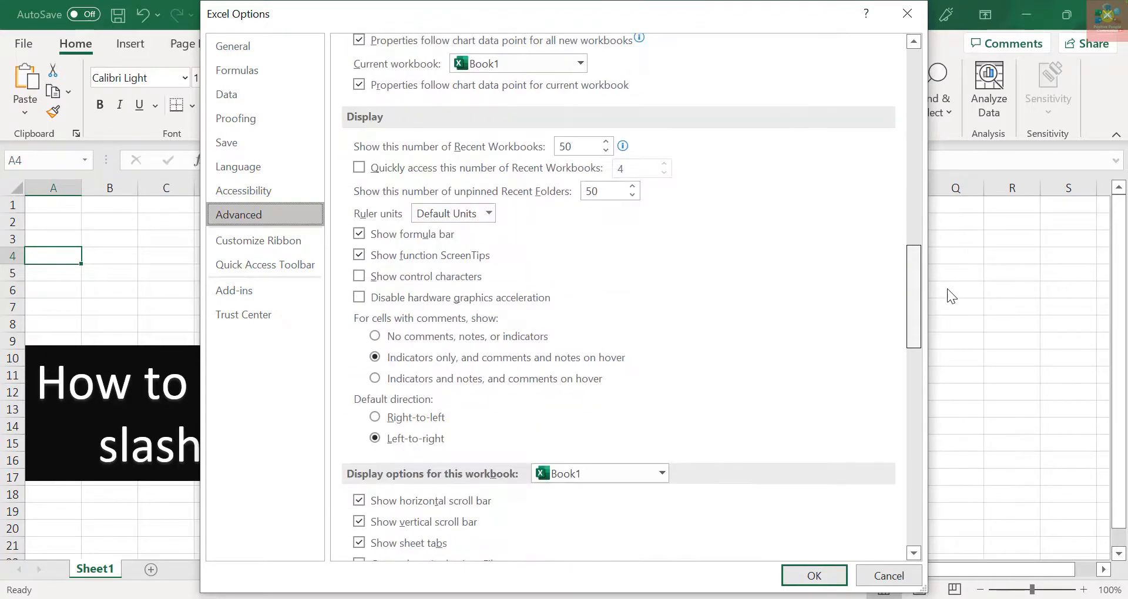
{"action": "scroll", "scroll_direction": "down", "scroll_amount": 3}
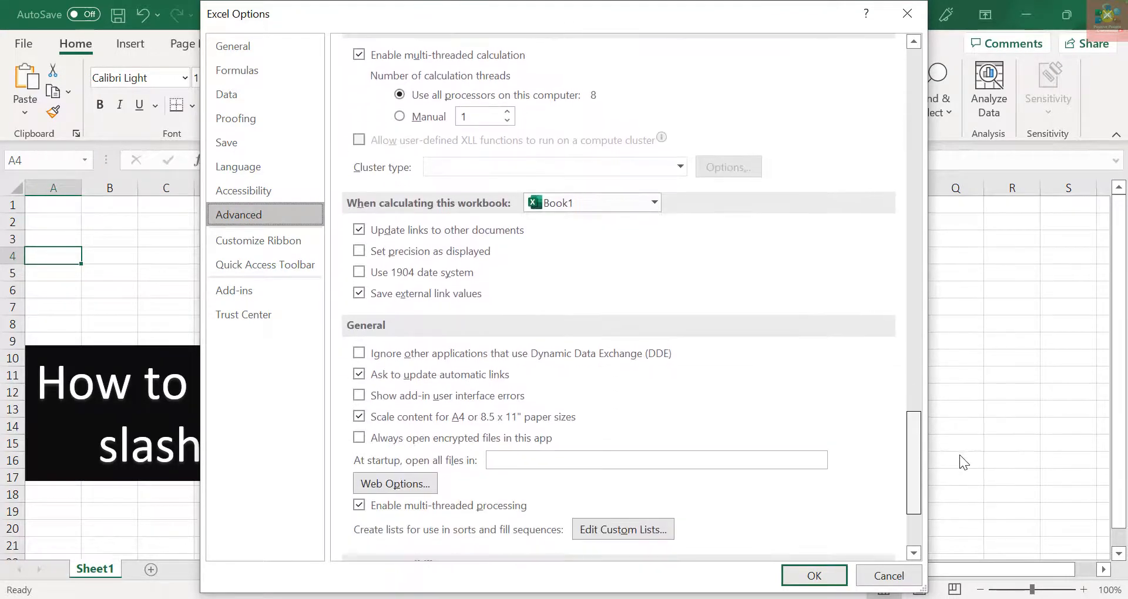
{"action": "scroll", "scroll_direction": "down", "scroll_amount": 3}
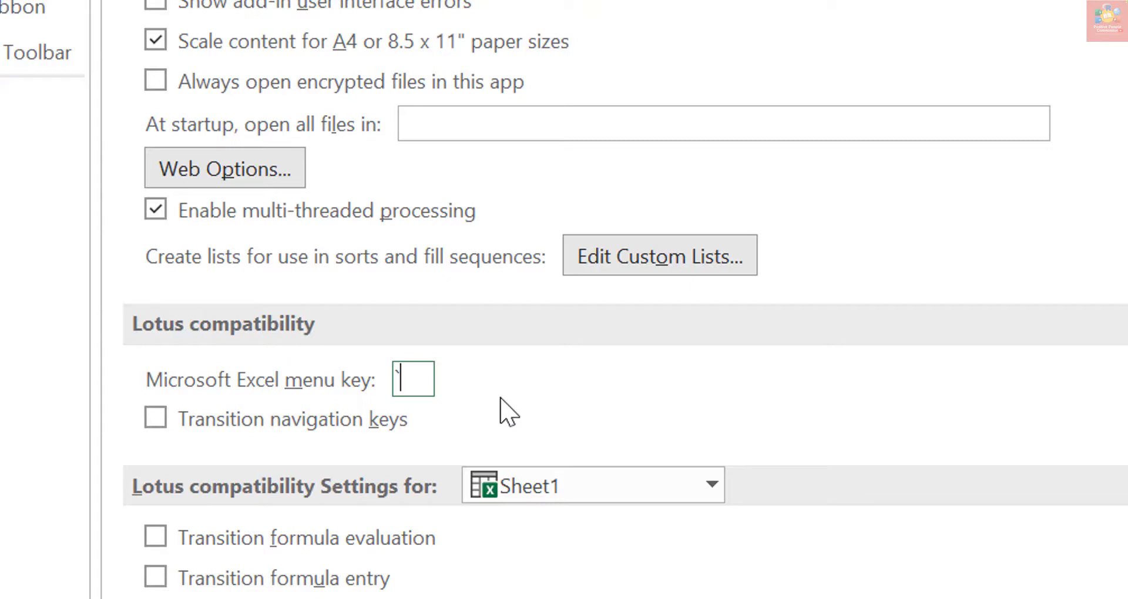
{"action": "mouse_move", "coordinate": [851, 492]}
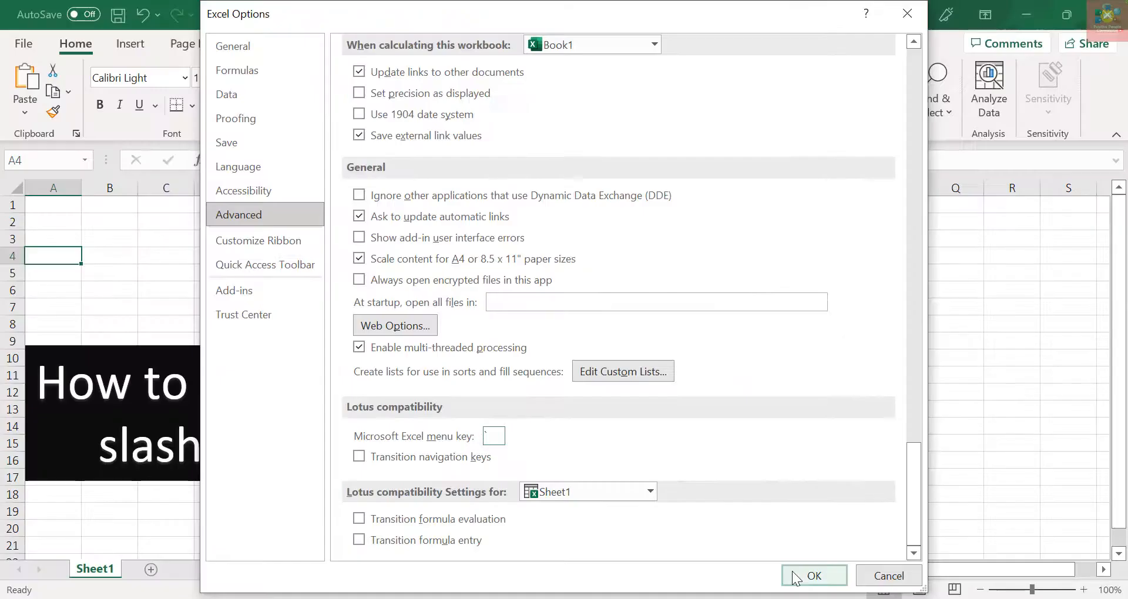
{"action": "left_click", "coordinate": [813, 576]}
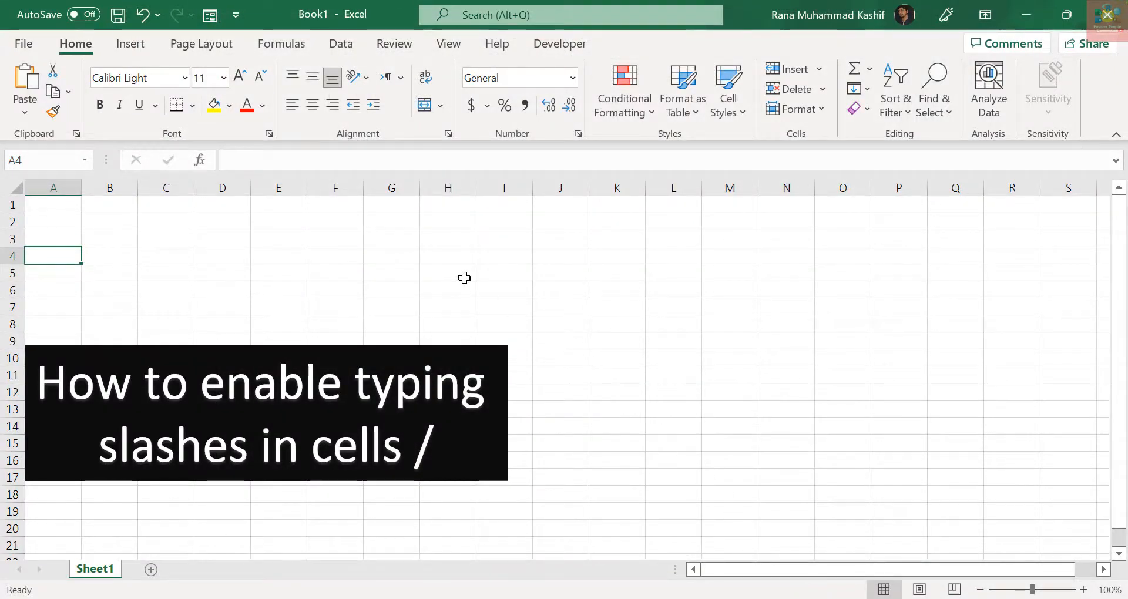
- Enter slash characters into cells A4, B4, C4, D4 and A5, committing each entry
{"action": "type", "text": "/"}
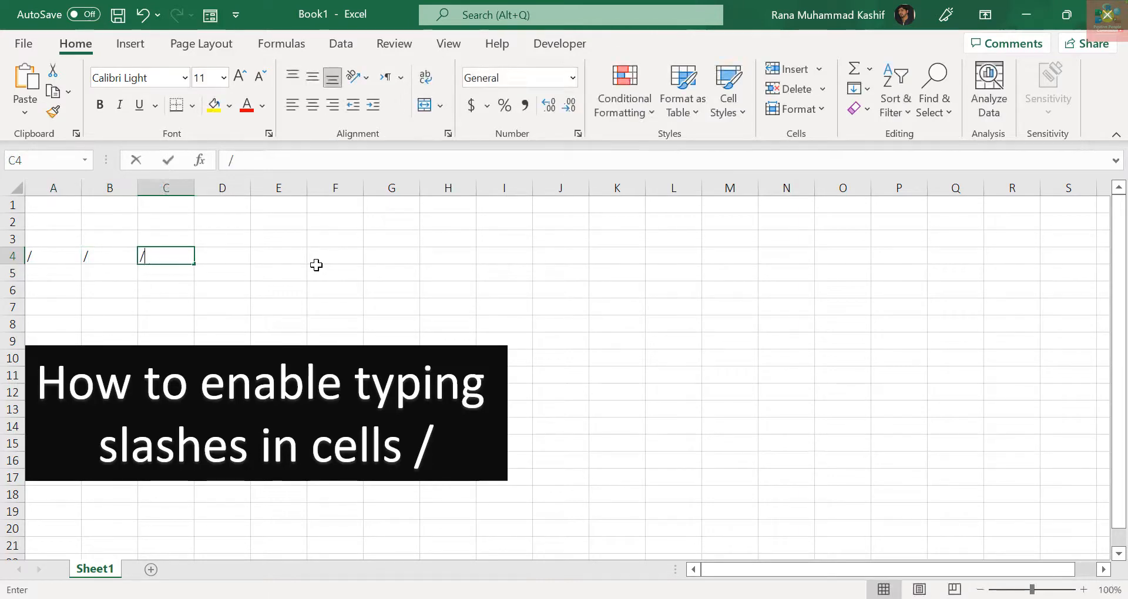
{"action": "key", "text": "Enter"}
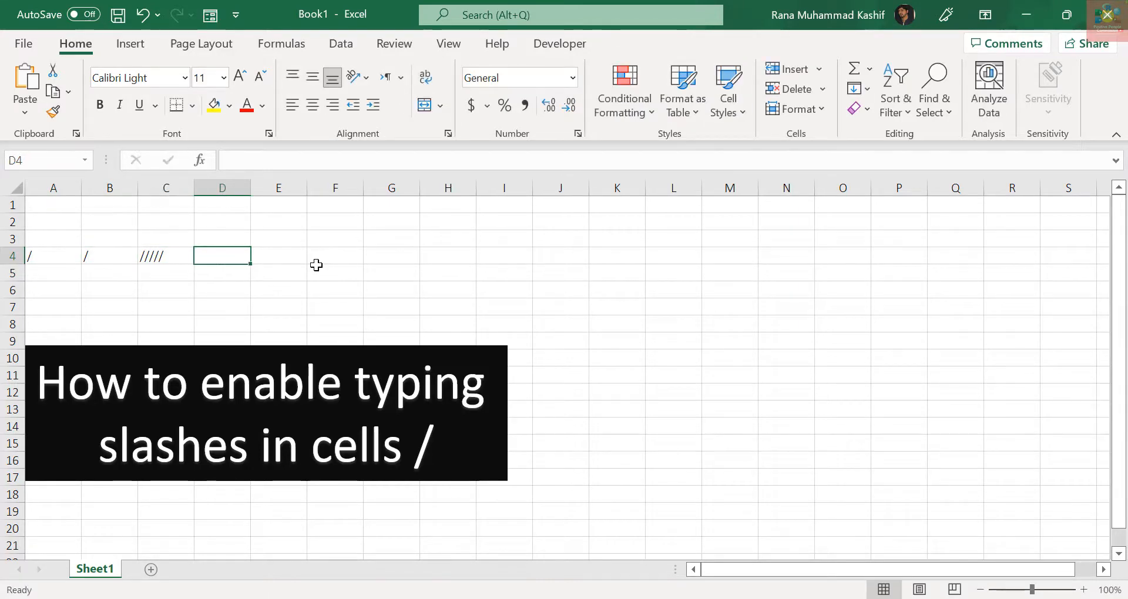
{"action": "key", "text": "alt"}
{"action": "type", "text": "///"}
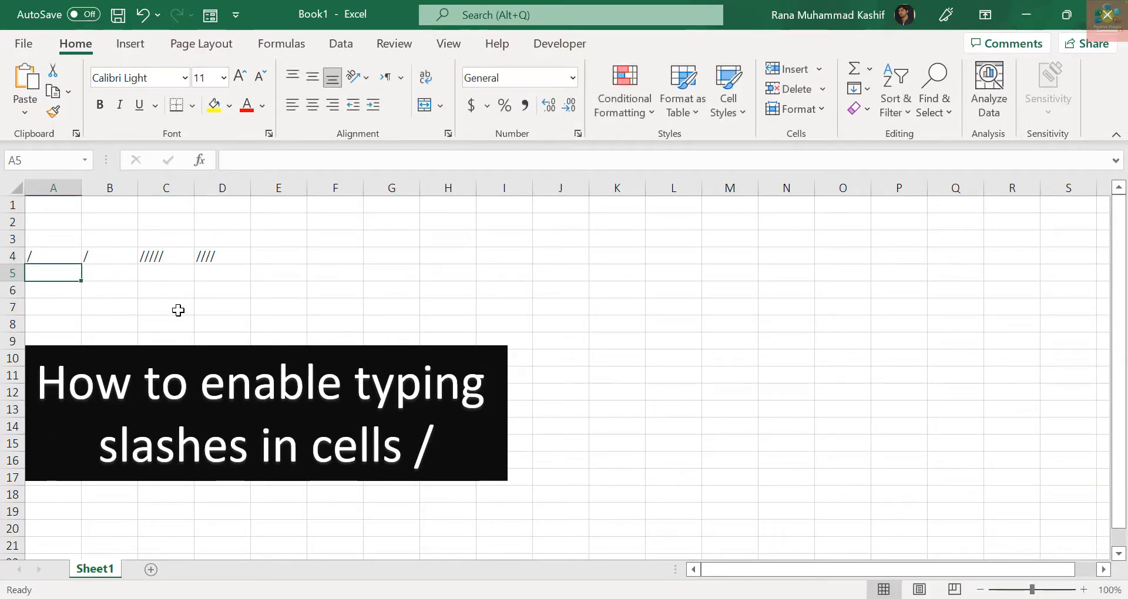
{"action": "type", "text": "/"}
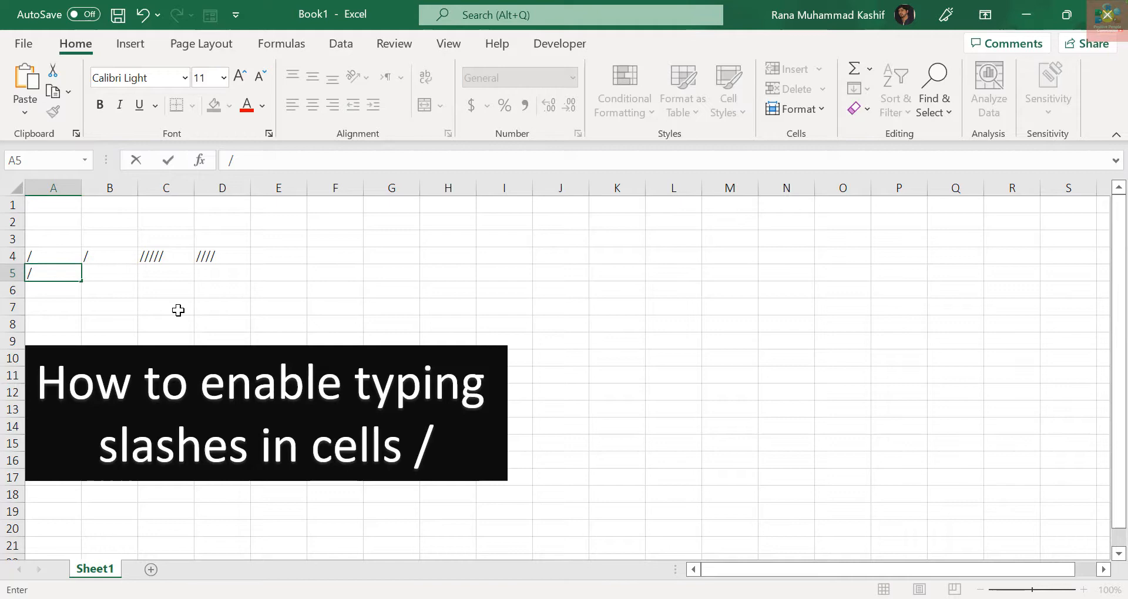
{"action": "left_click", "coordinate": [166, 307]}
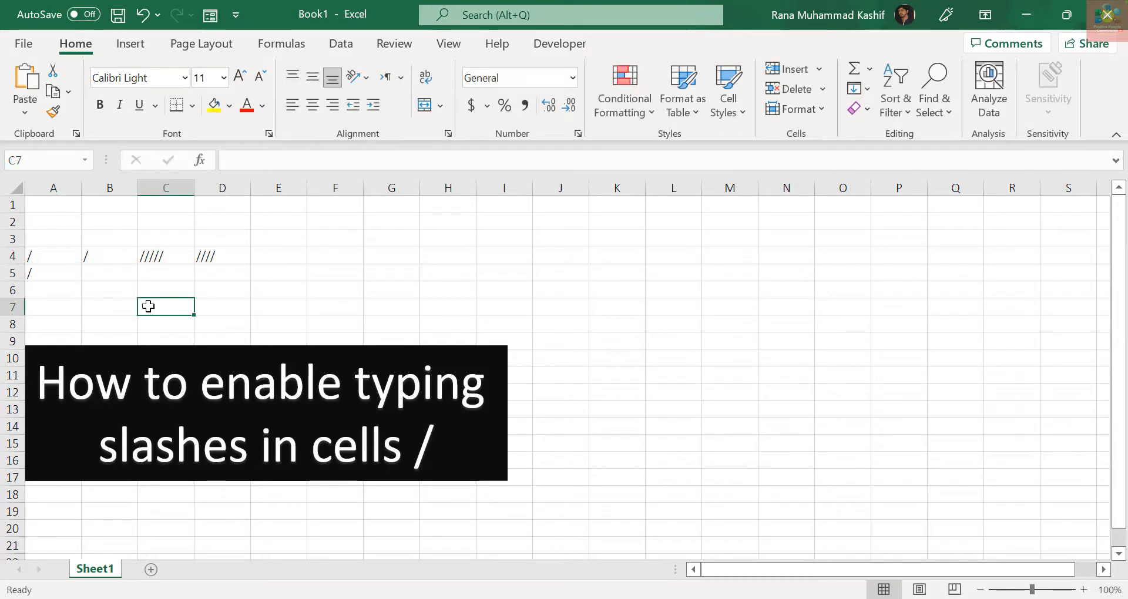
{"action": "mouse_move", "coordinate": [571, 335]}
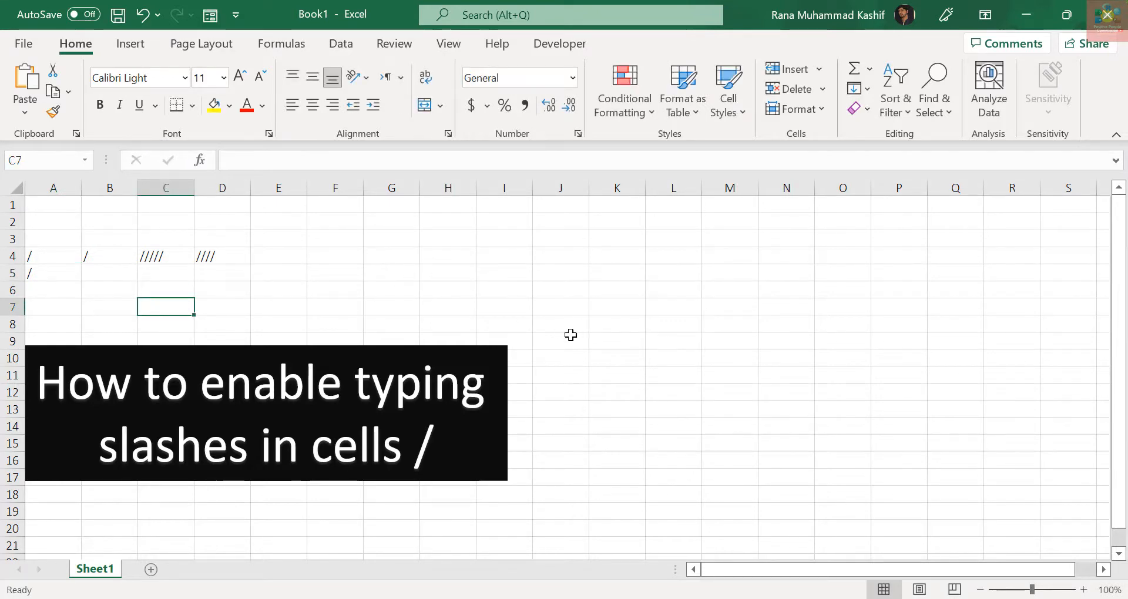
{"action": "mouse_move", "coordinate": [721, 503]}
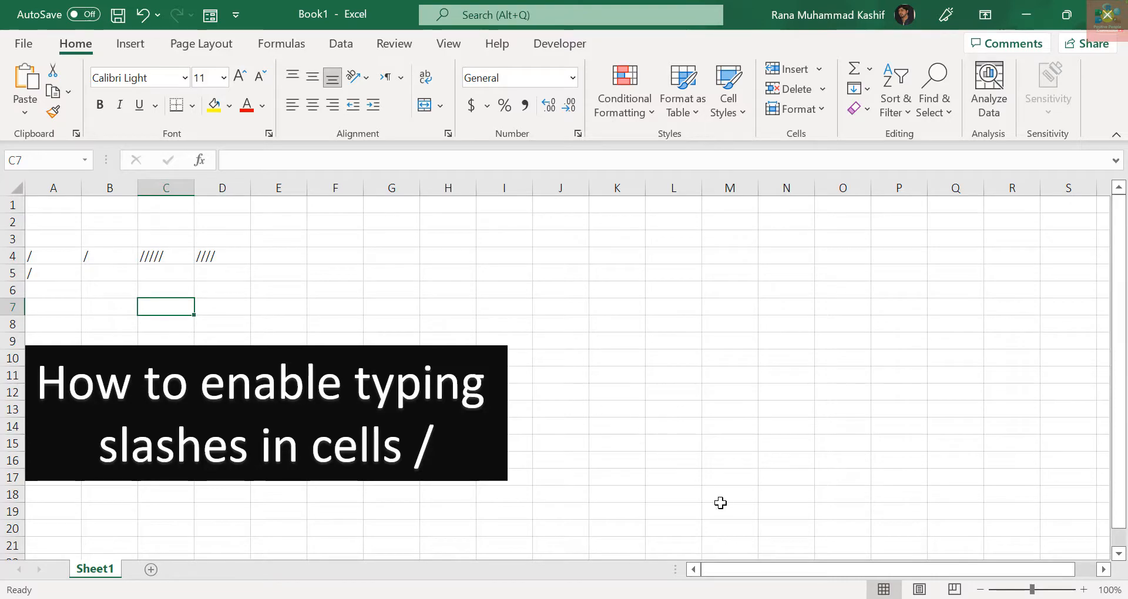